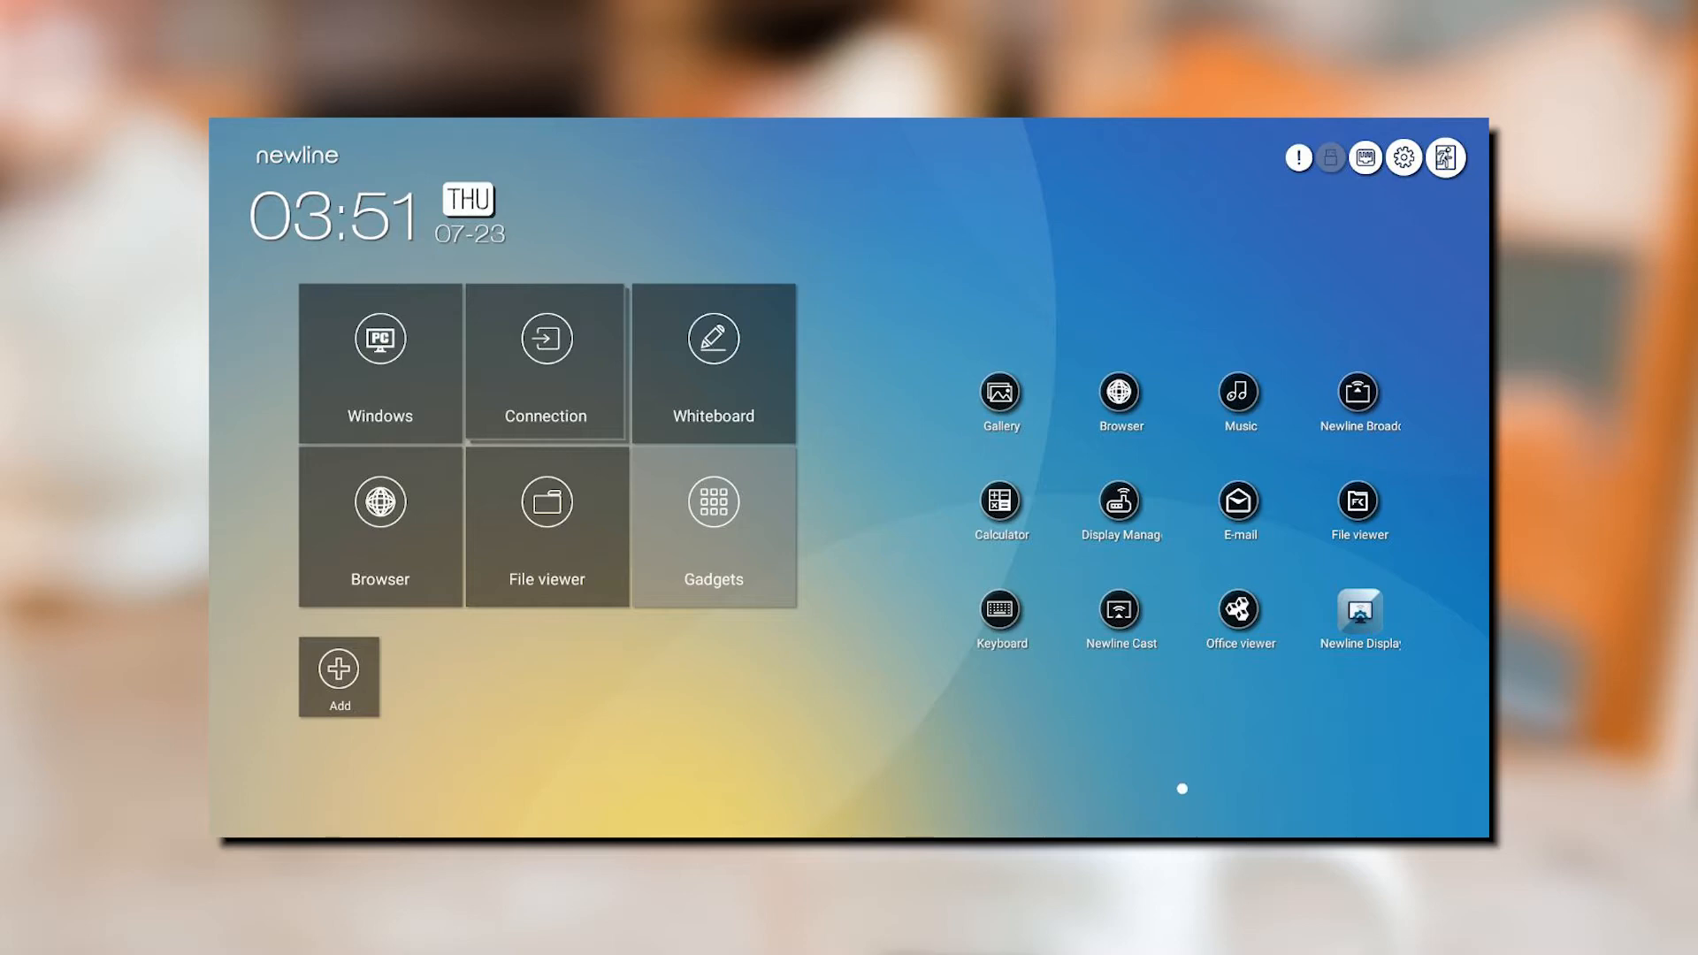
# Launch the app and enroll this display into the account, accepting terms, so it joins Support Team Demos
pyautogui.click(1359, 612)
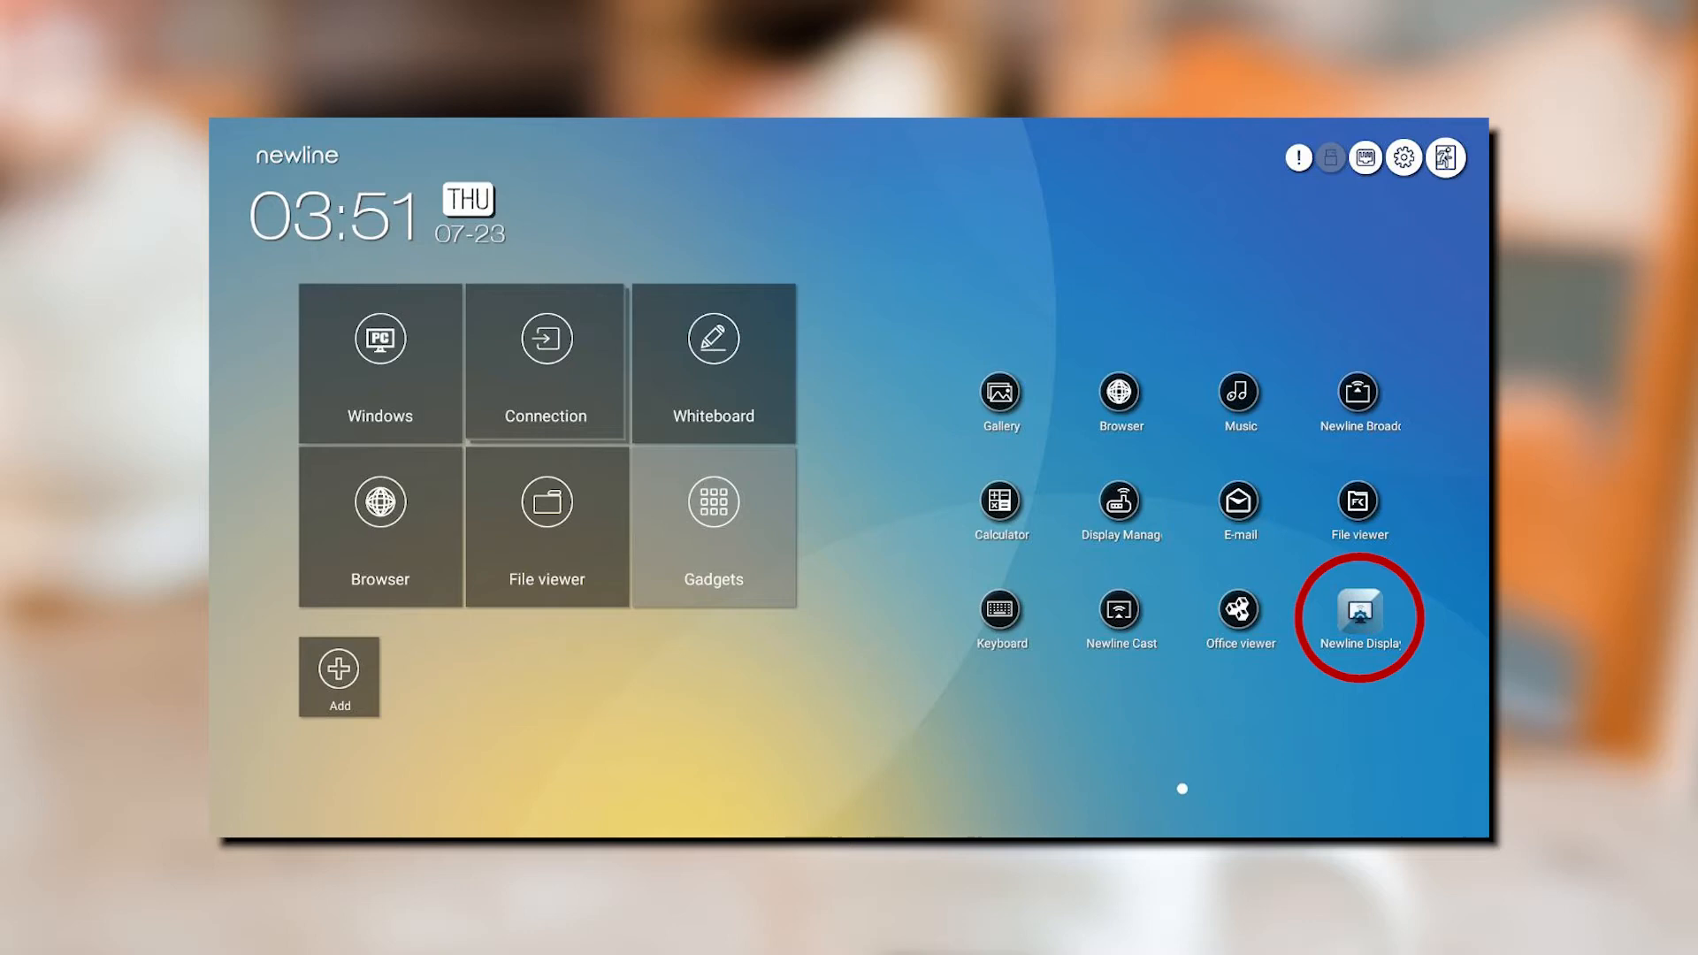
pyautogui.click(1358, 612)
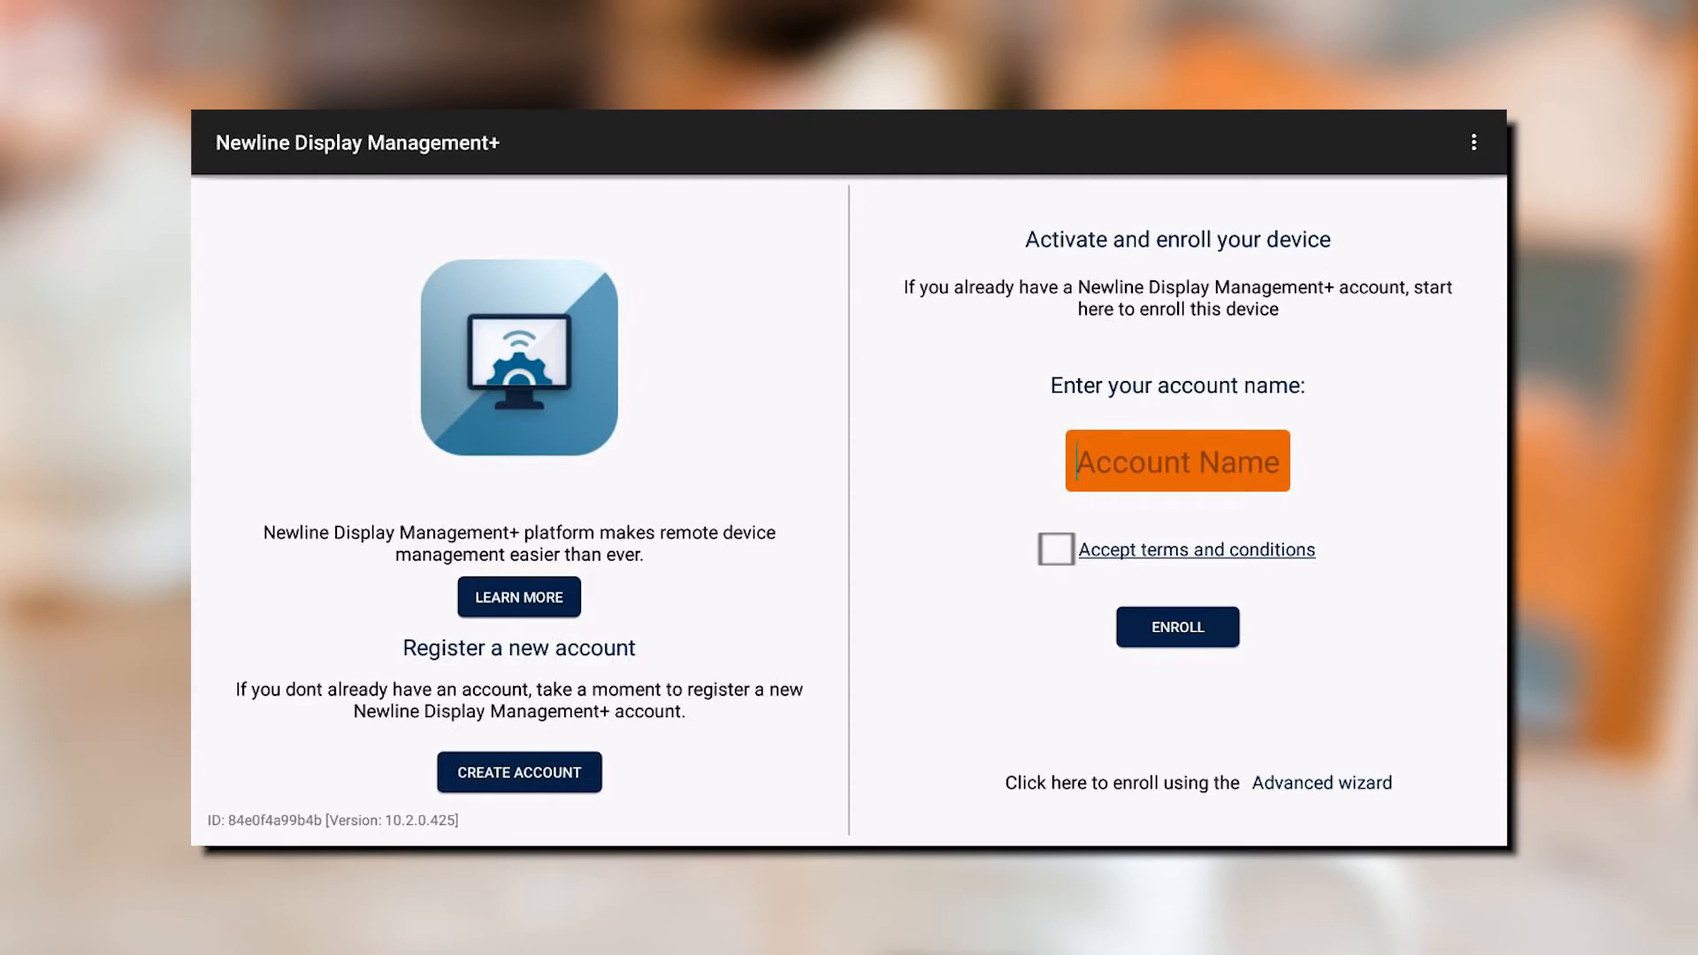
pyautogui.click(1178, 626)
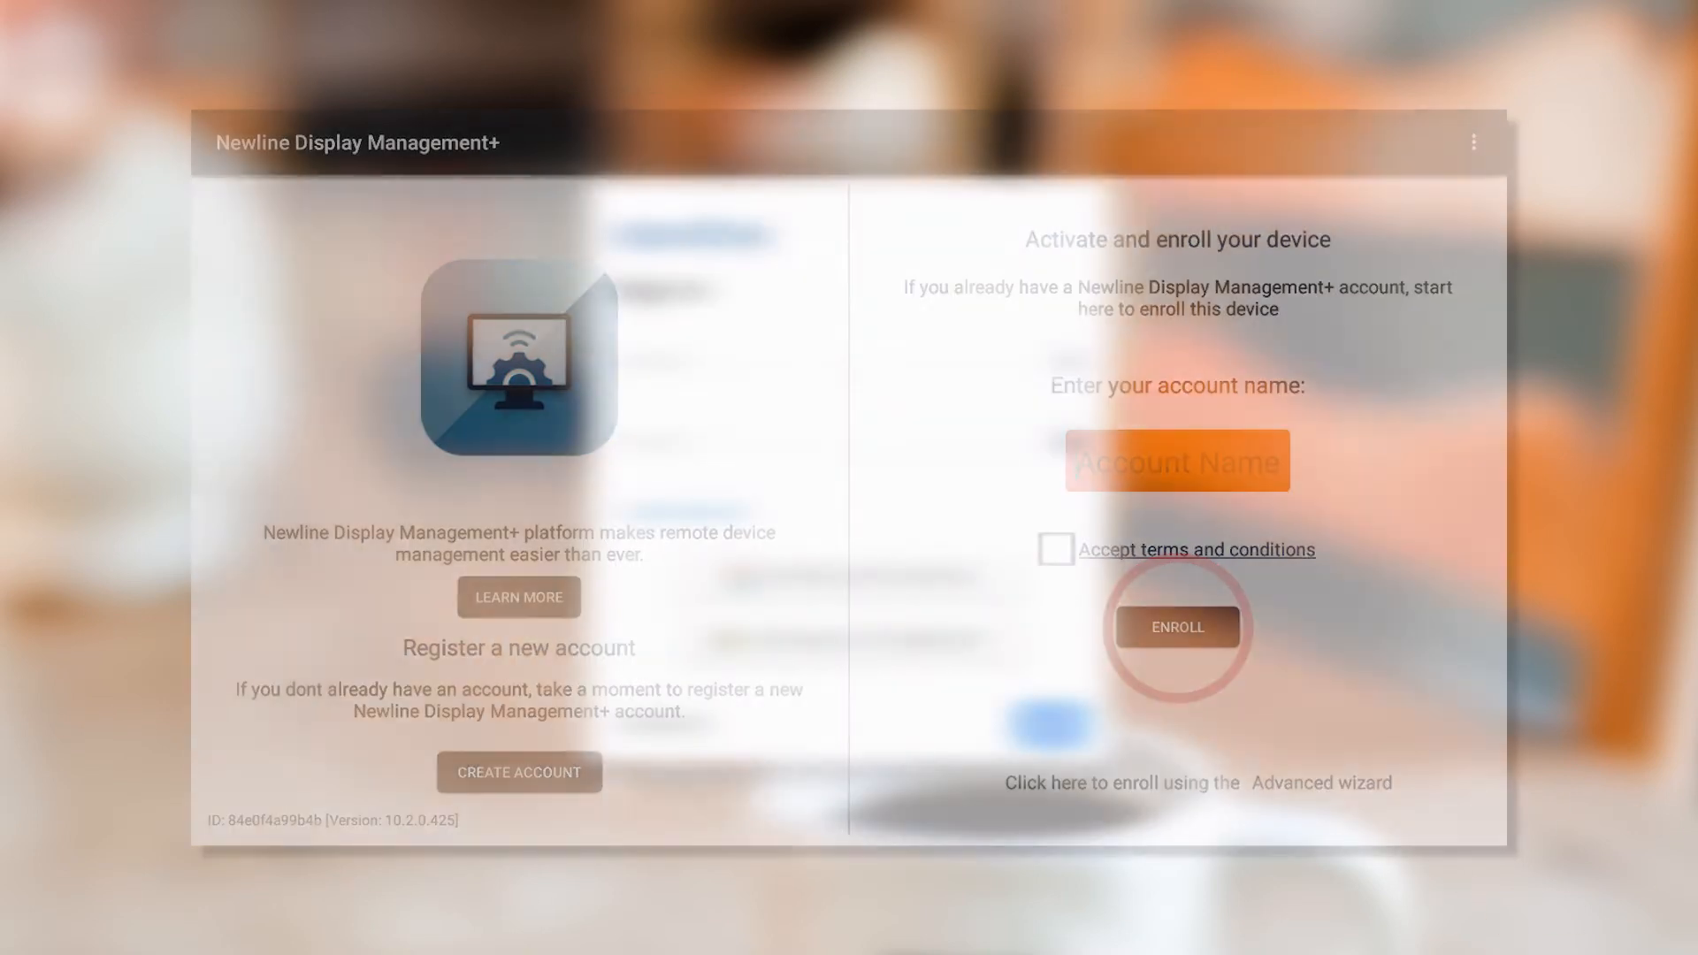
pyautogui.click(1178, 626)
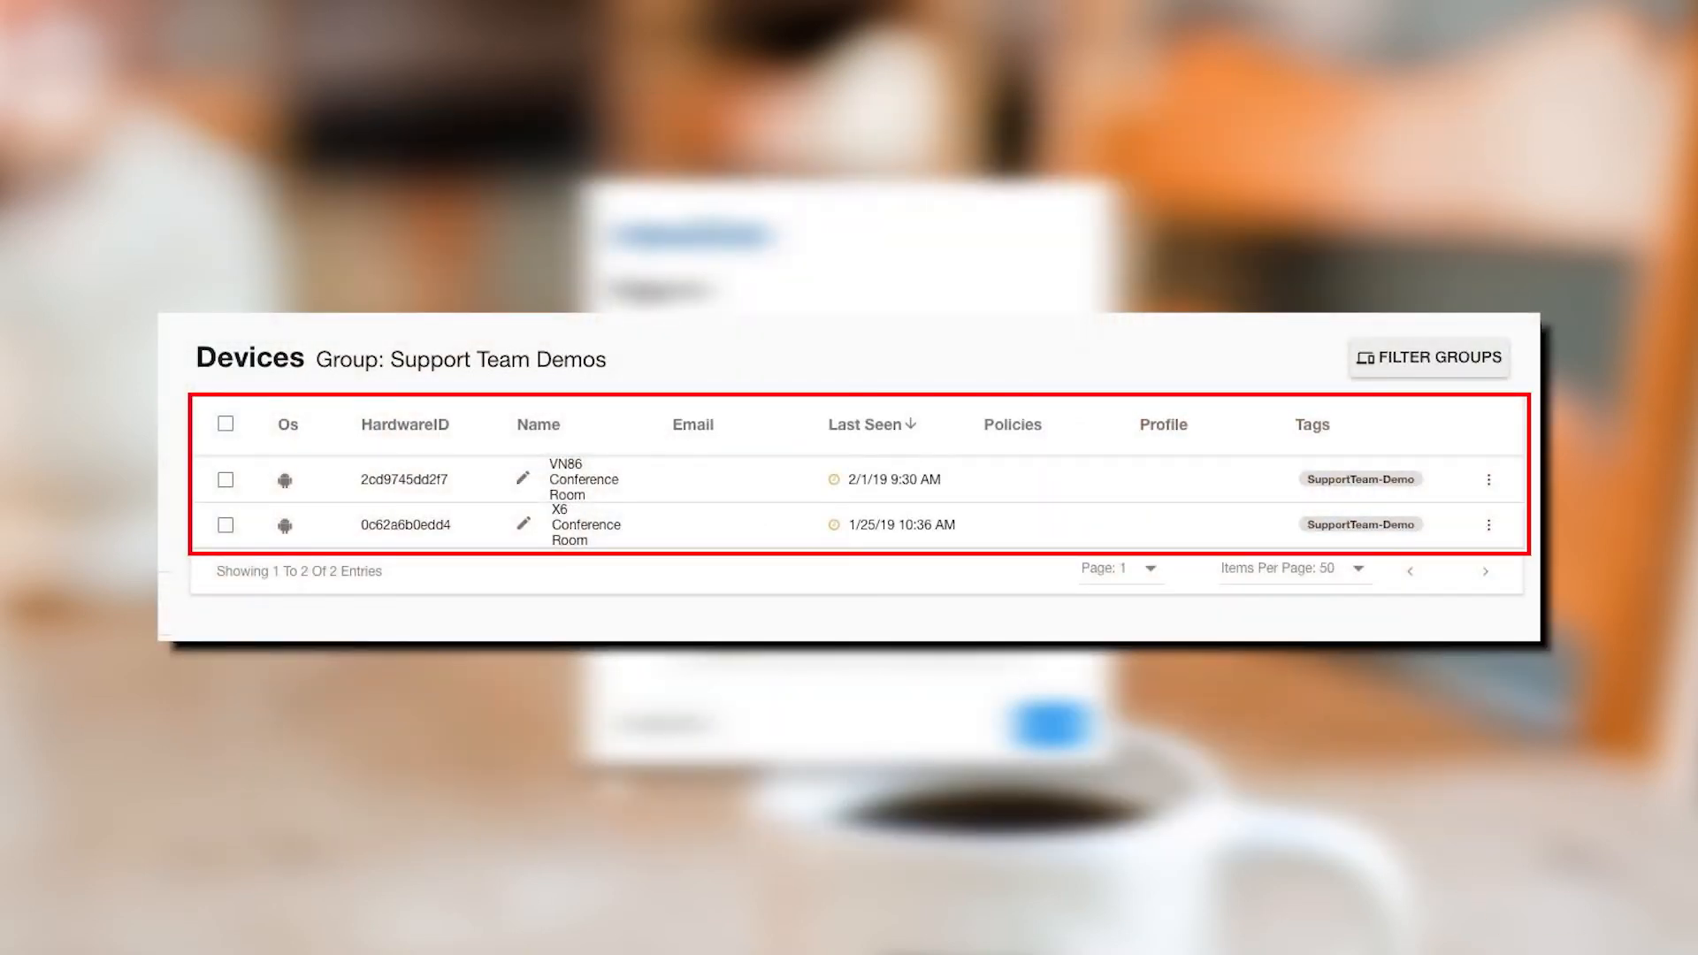